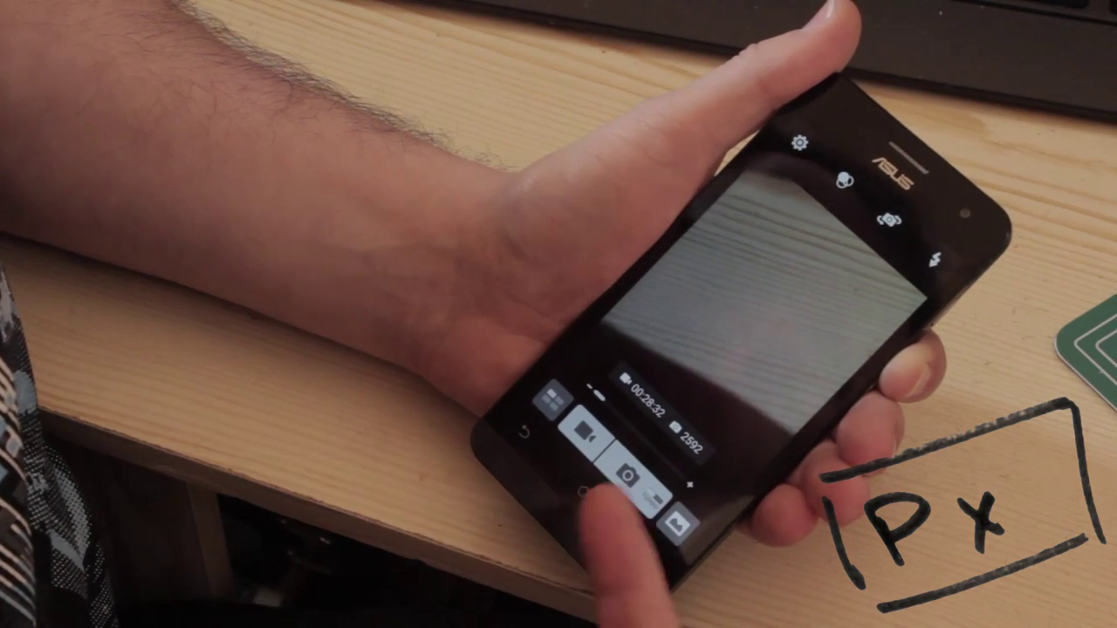
Step: Open the image settings list with White Balance, ISO, Exposure Value and resolution options
{"action": "left_click", "coordinate": [800, 147]}
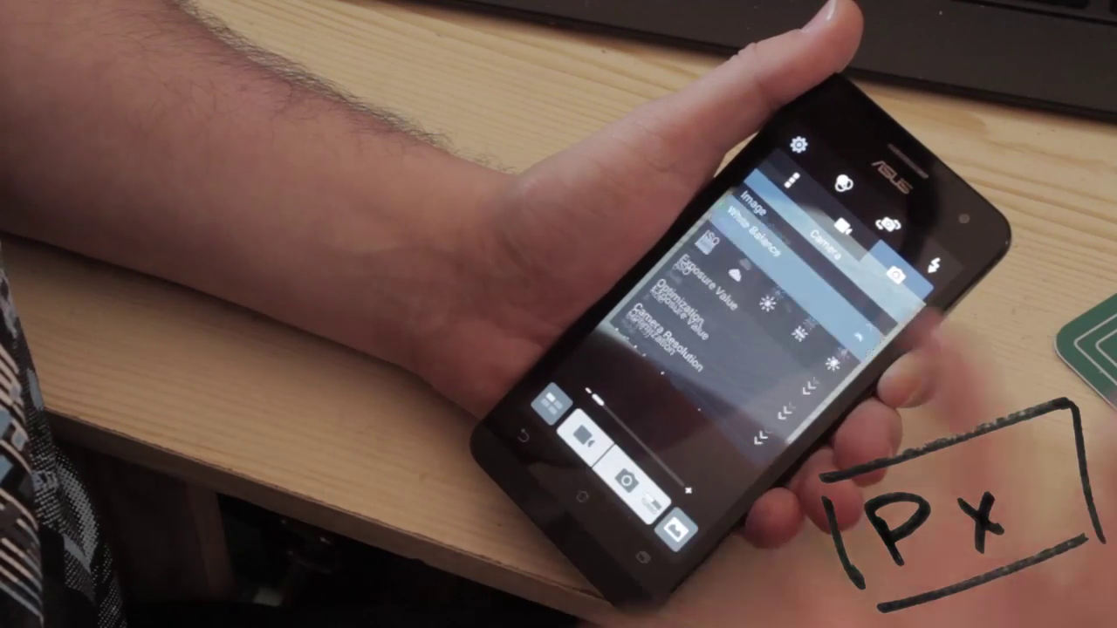